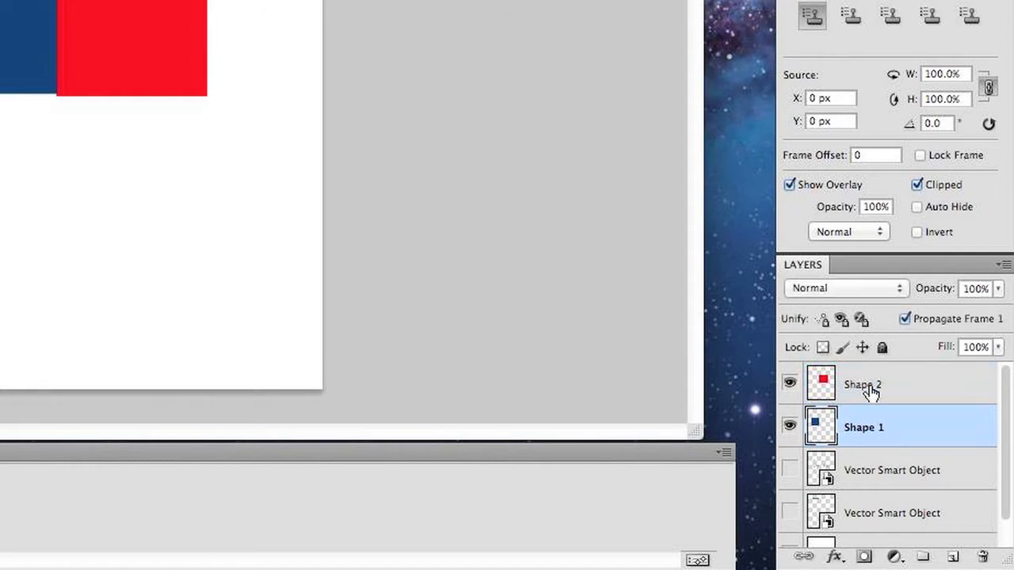
# Shift-select the red rectangle layer with the blue one and merge them into Shape 2
pyautogui.click(875, 384)
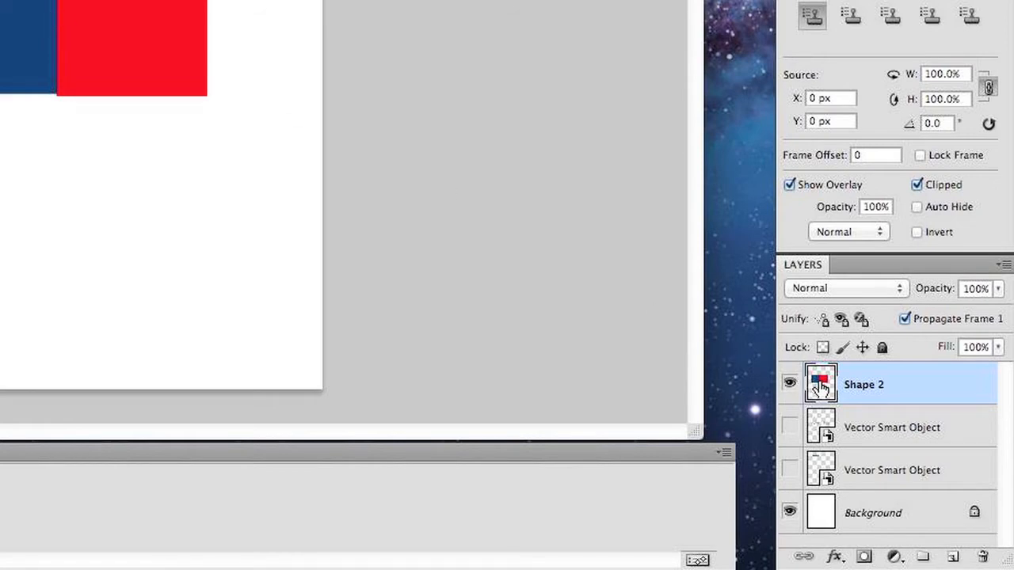
pyautogui.moveTo(820, 388)
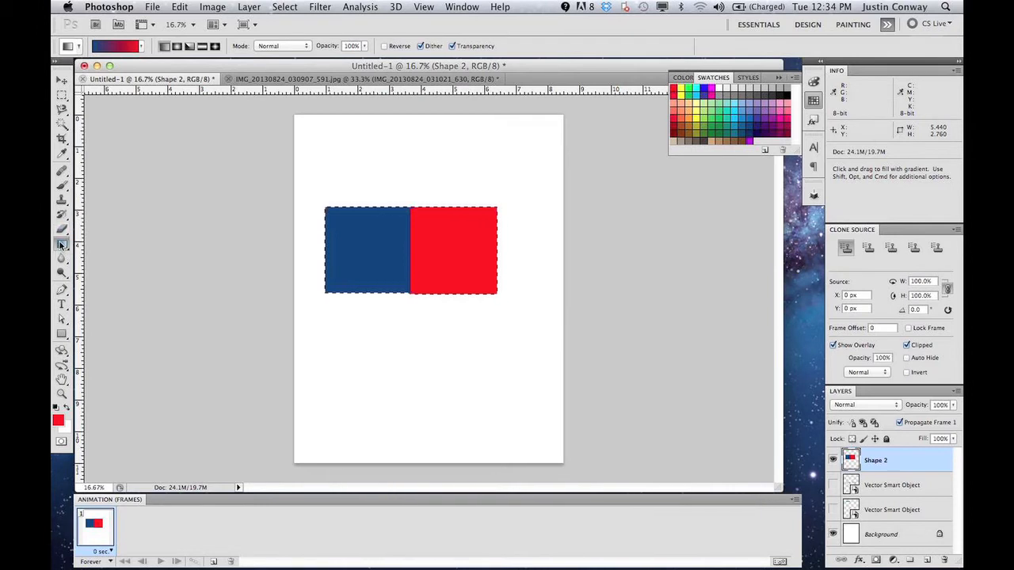
# Open the Gradient Editor for the blue-to-red gradient from the options bar
pyautogui.click(60, 243)
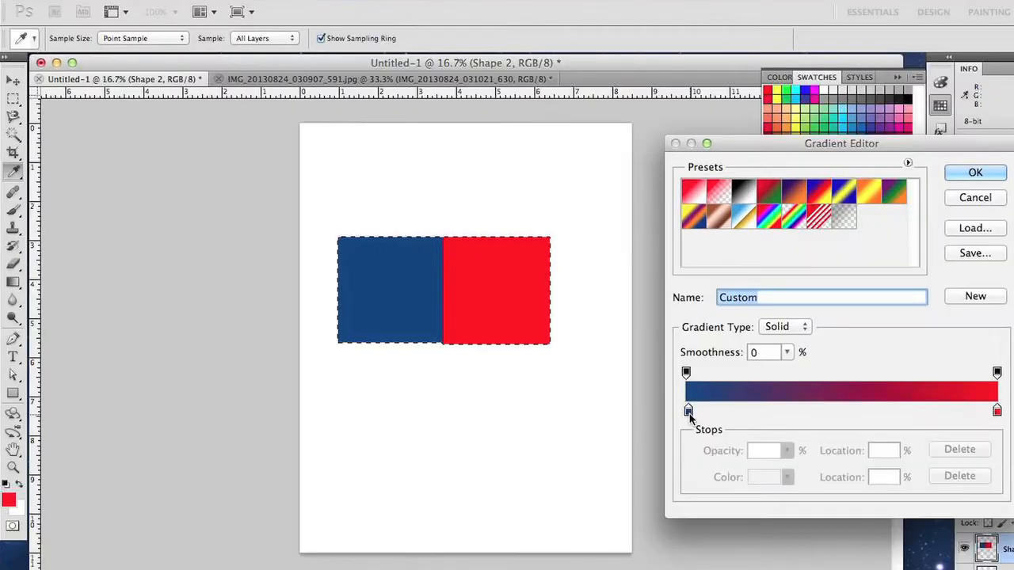
# Pick the blue start stop, raise Smoothness to 51%, and confirm the gradient
pyautogui.click(687, 409)
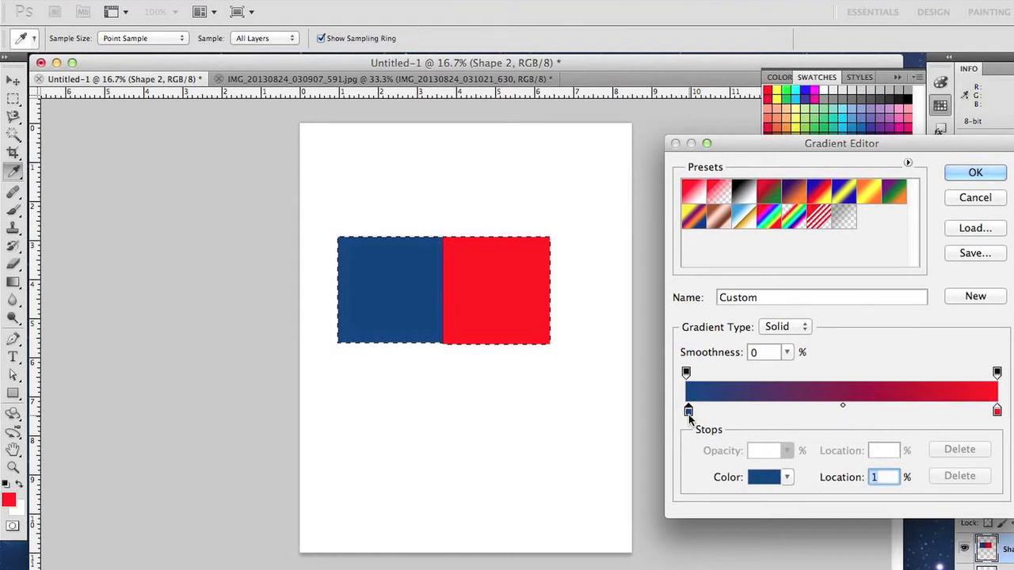
pyautogui.moveTo(401, 285)
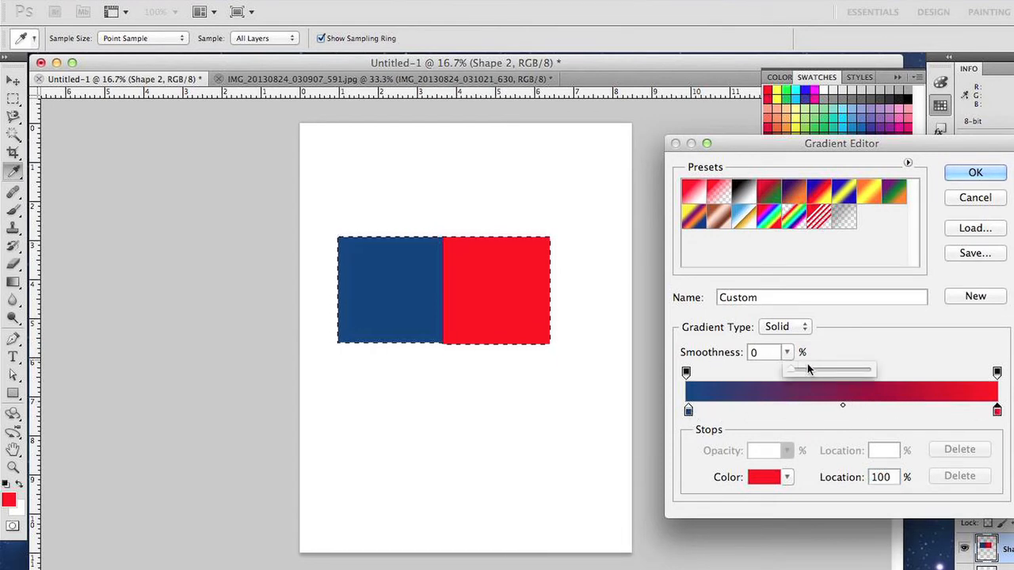
pyautogui.moveTo(788, 369); pyautogui.dragTo(827, 369)
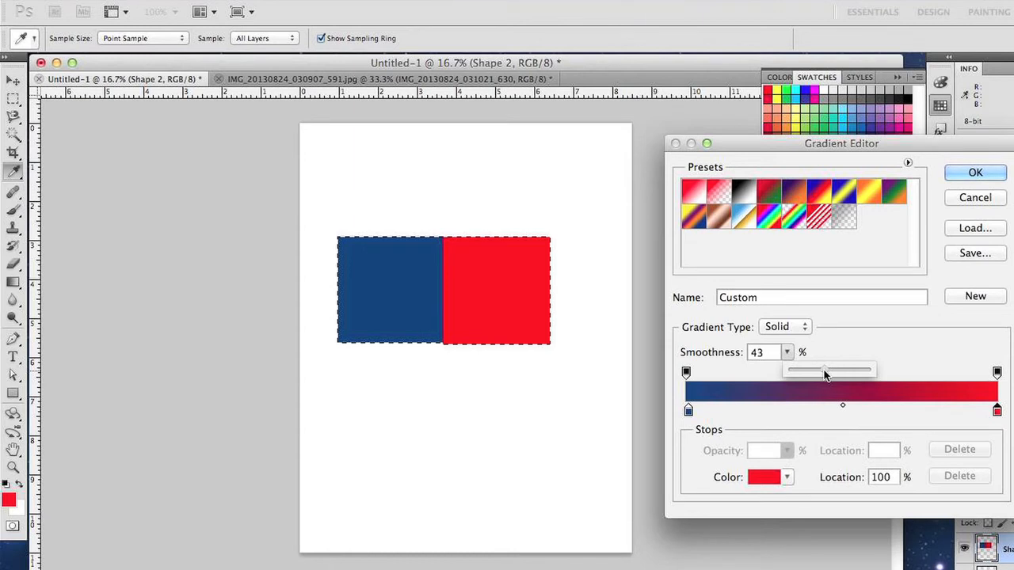
pyautogui.moveTo(824, 370); pyautogui.dragTo(832, 370)
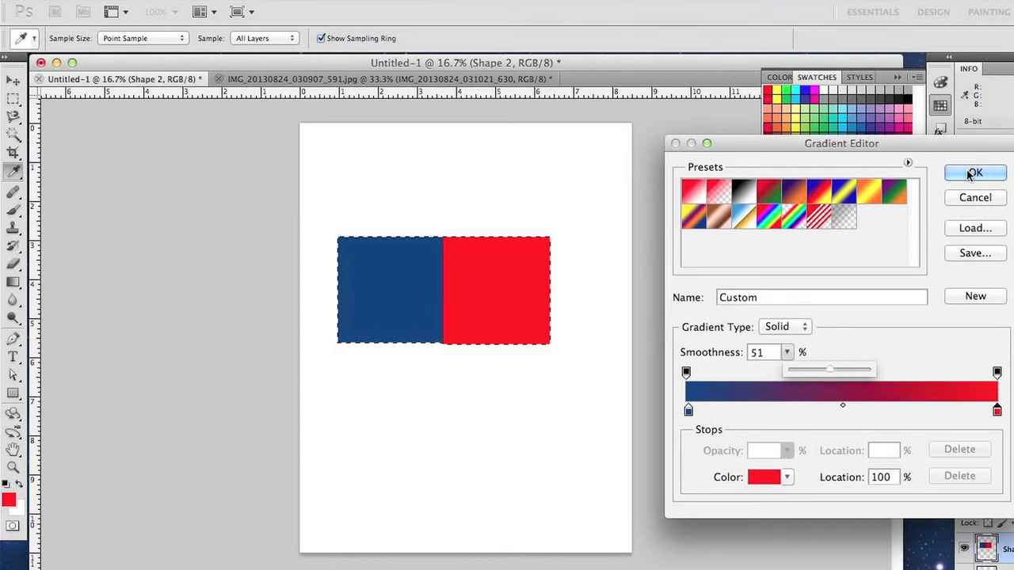
pyautogui.click(975, 172)
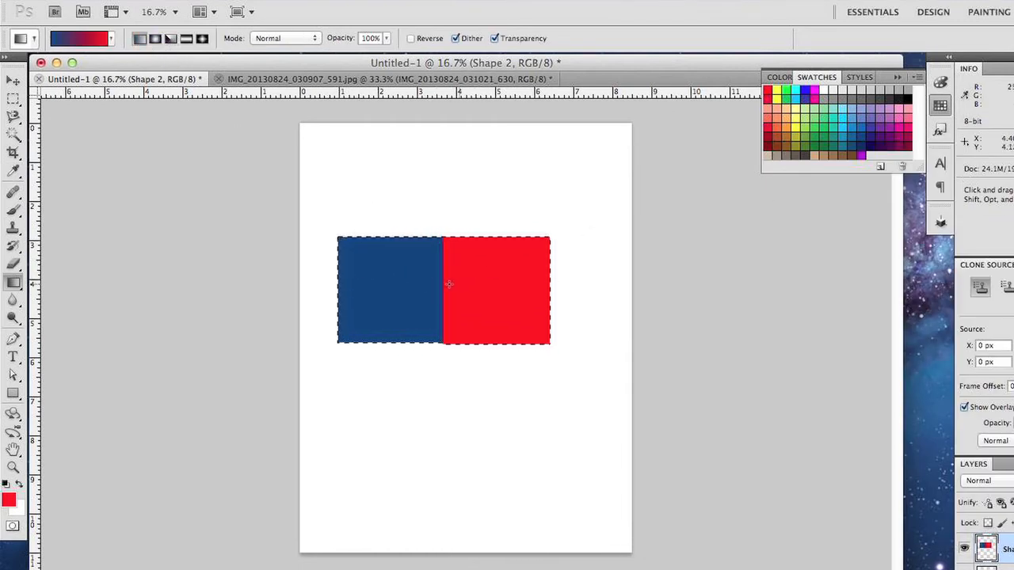
pyautogui.click(138, 37)
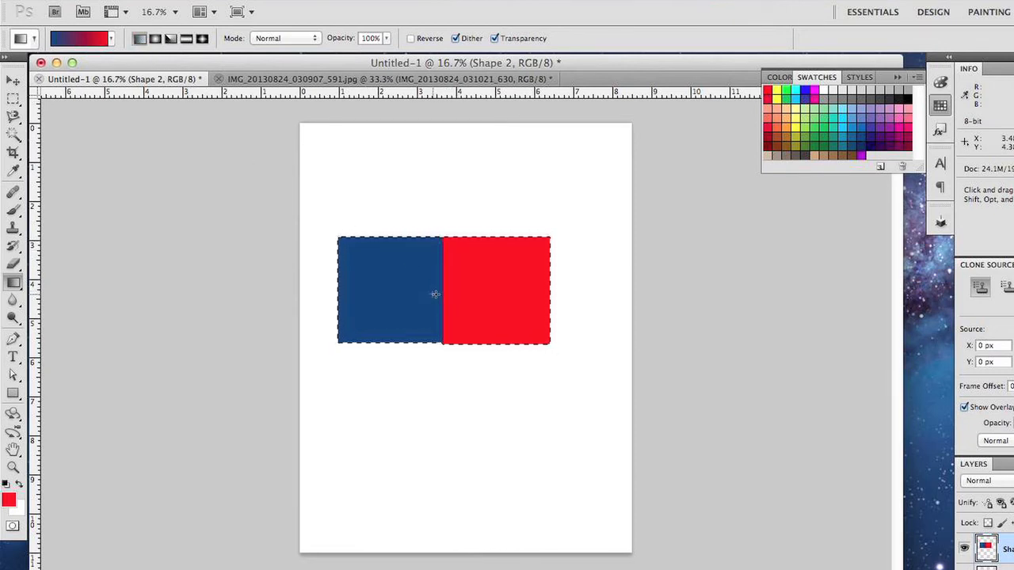
pyautogui.moveTo(455, 295)
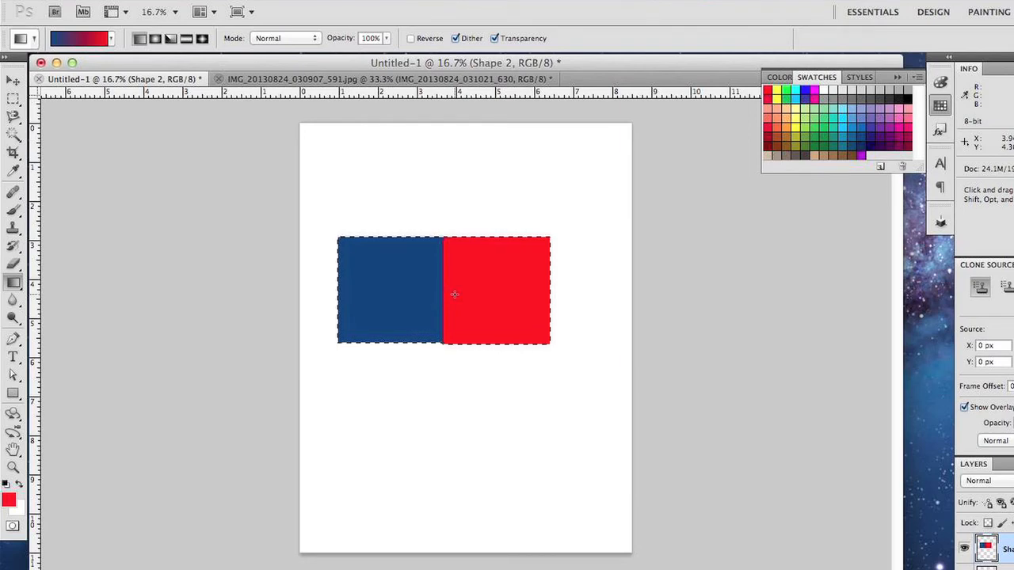
pyautogui.moveTo(455, 295); pyautogui.dragTo(459, 256)
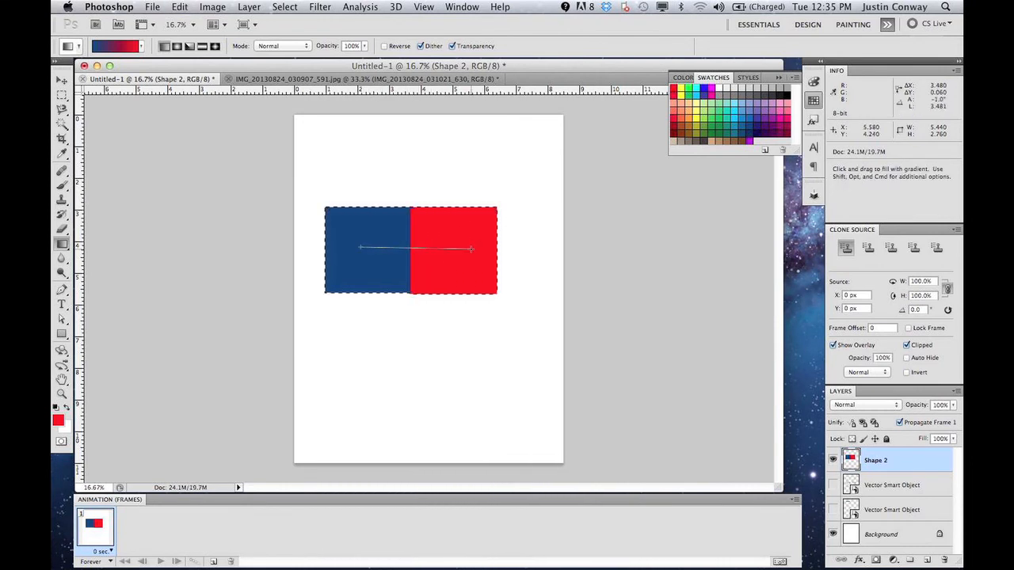
# Drag a linear gradient across the merged rectangles, blue at left to red at right
pyautogui.moveTo(361, 248); pyautogui.dragTo(469, 249)
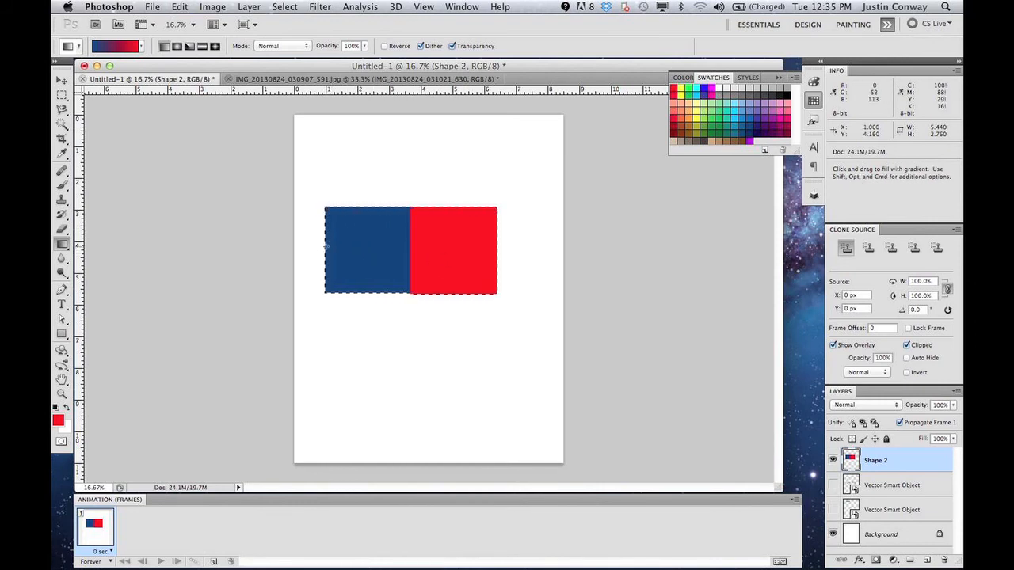
pyautogui.moveTo(327, 248); pyautogui.dragTo(495, 252)
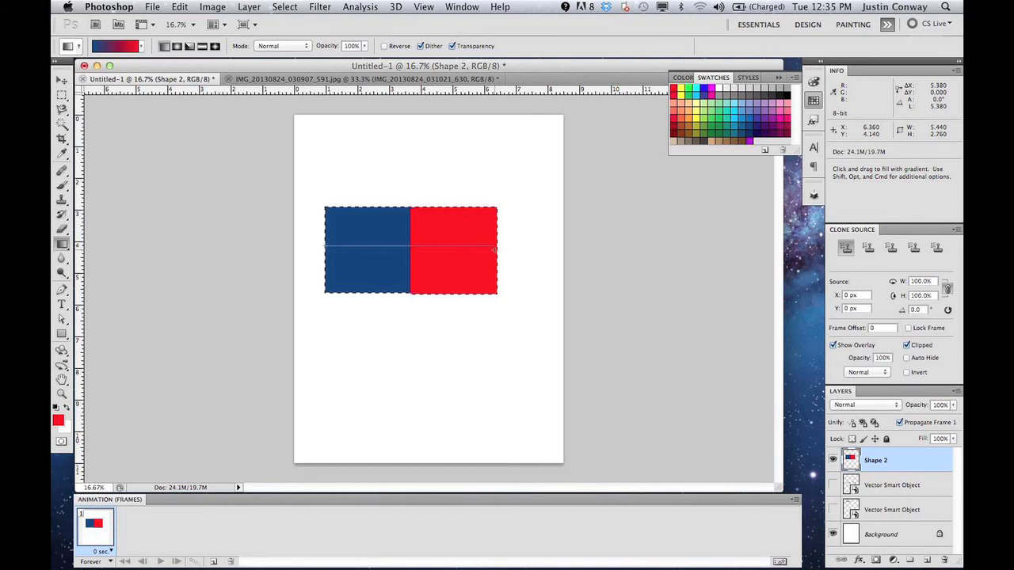
pyautogui.moveTo(329, 250); pyautogui.dragTo(495, 249)
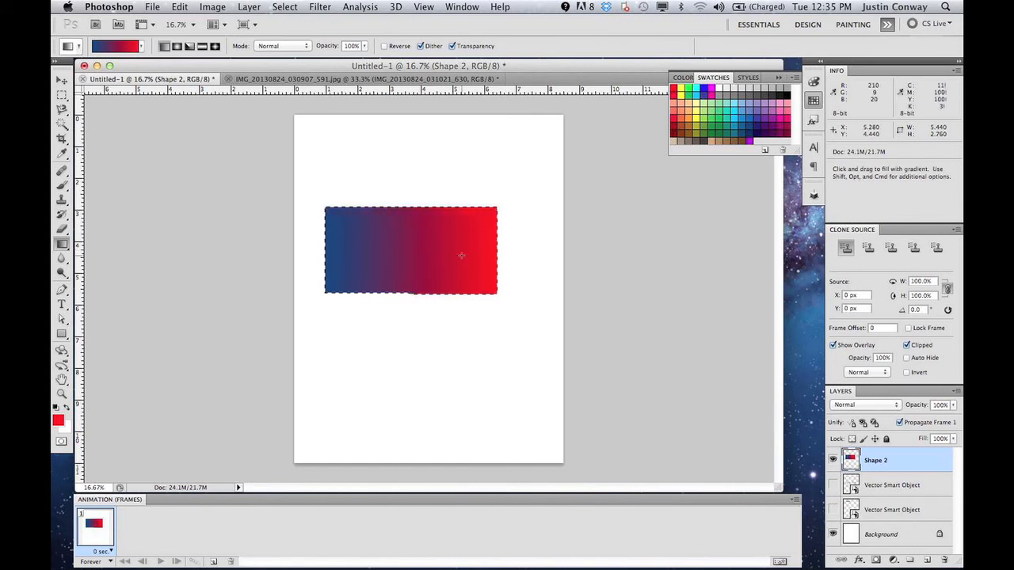